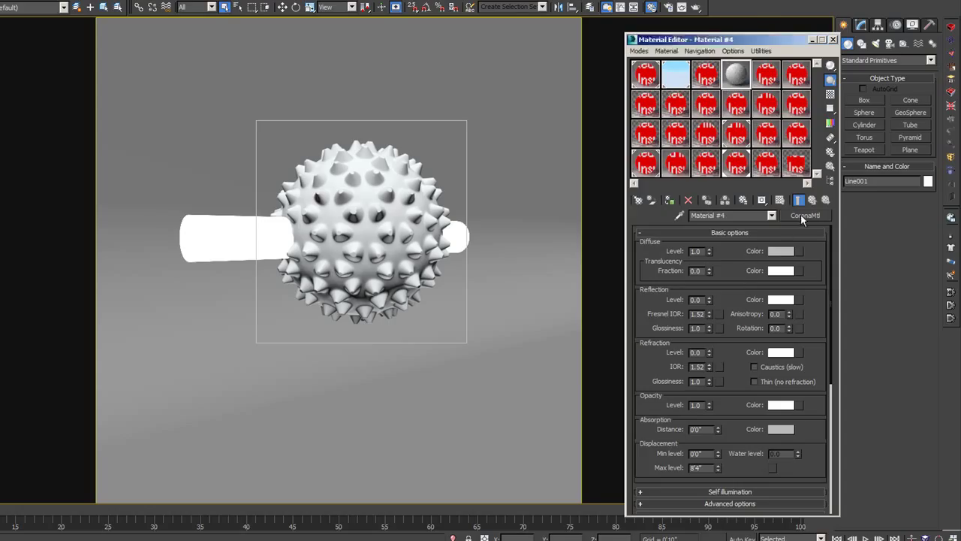
- Show the Material/Map Browser listing material types for Material #4 (currently CoronaMtl)
click(806, 216)
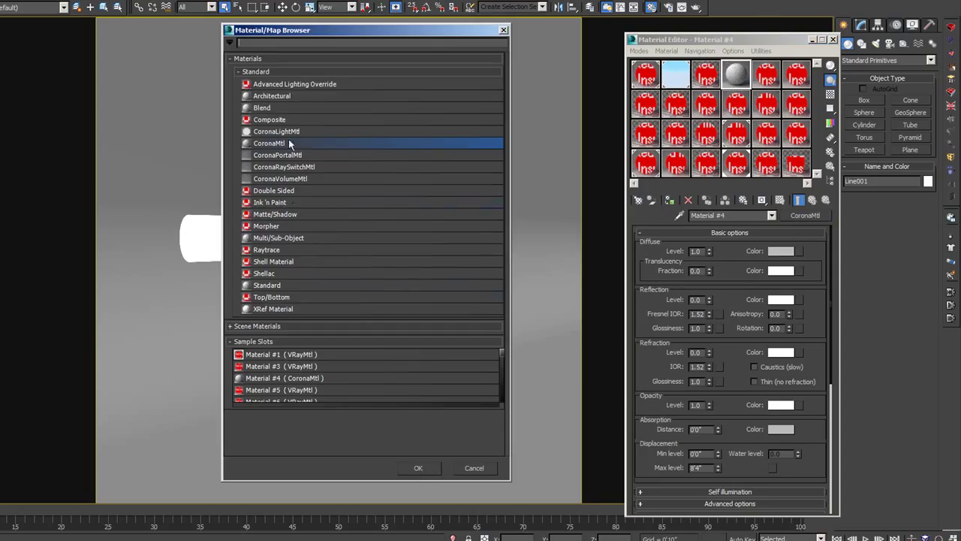
mouse_move(311, 250)
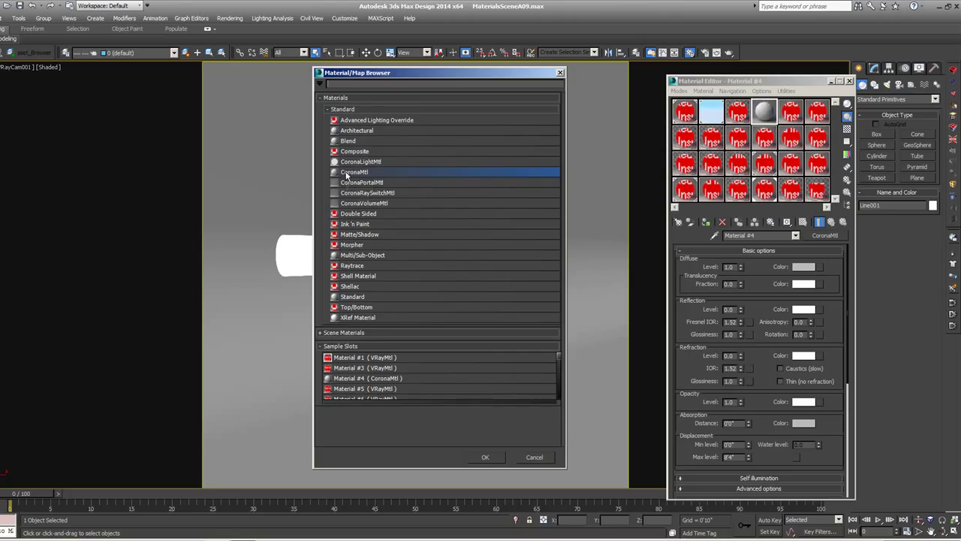
mouse_move(347, 174)
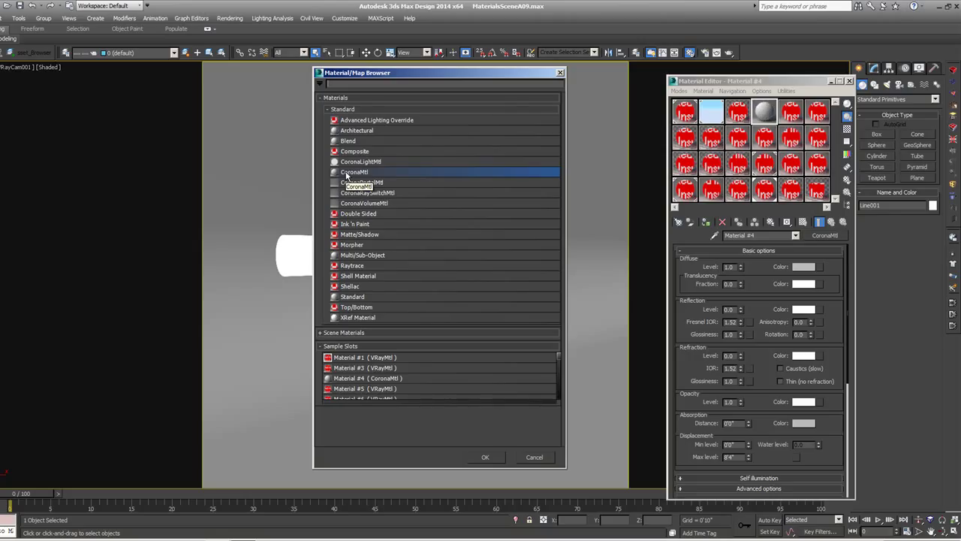
mouse_move(350, 169)
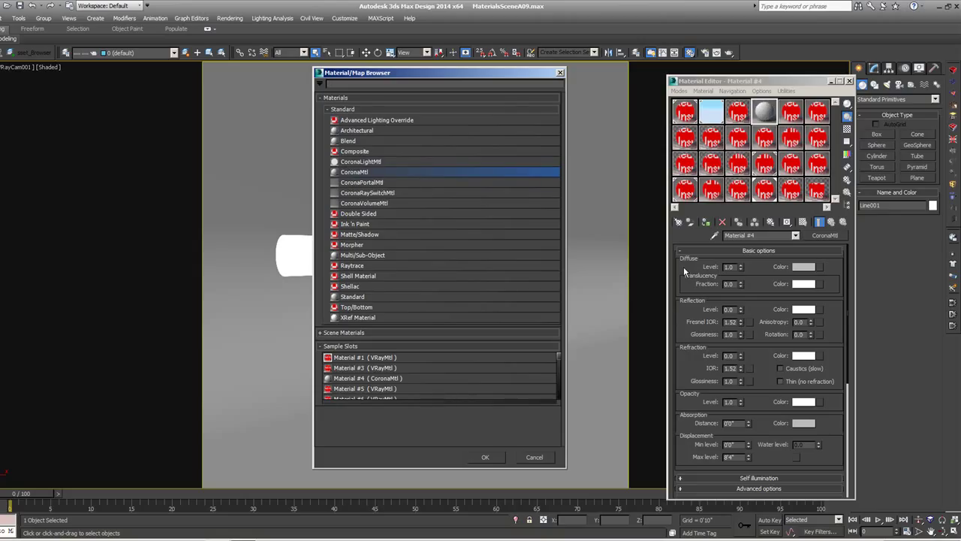
mouse_move(761, 284)
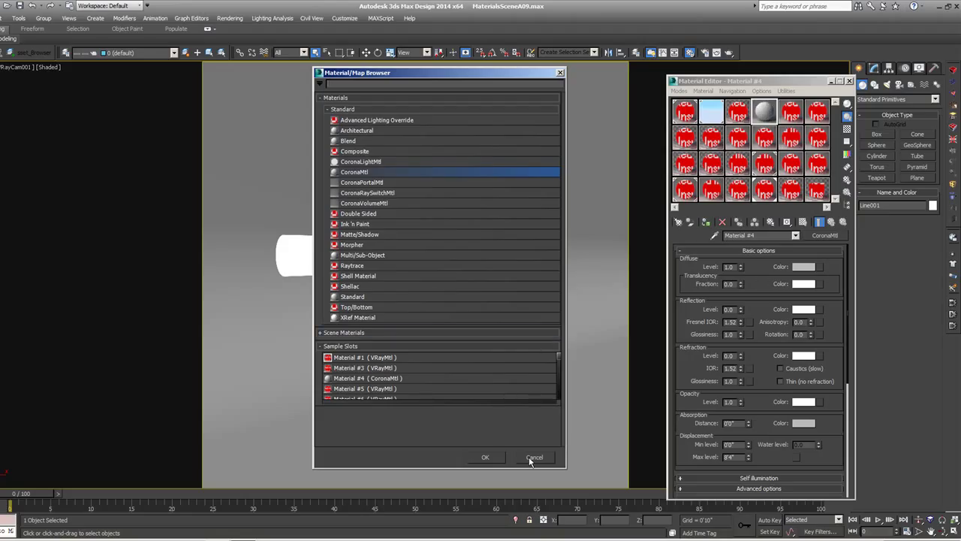
- Cancel the browser keeping CoronaMtl, set Diffuse Level to 50, and reach the diffuse colour swatch
click(535, 456)
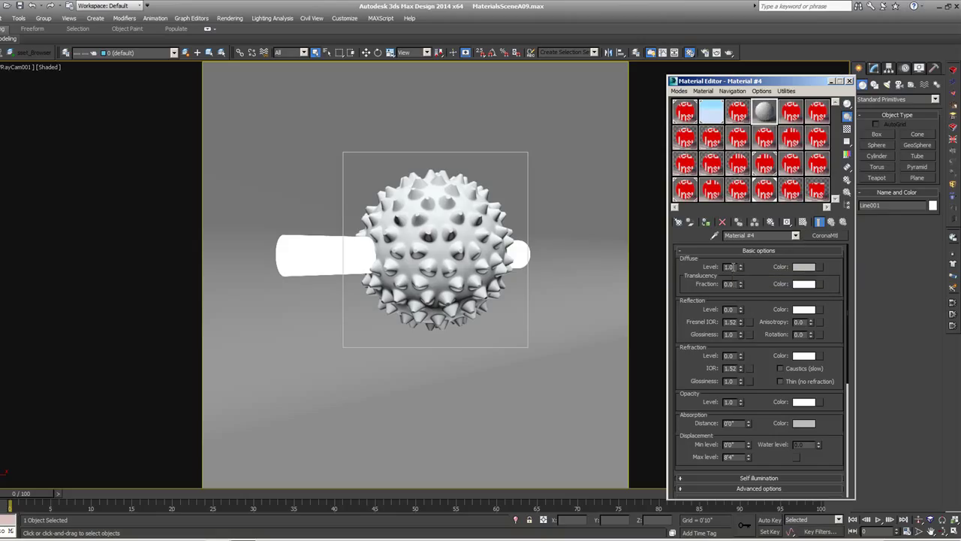
mouse_move(729, 267)
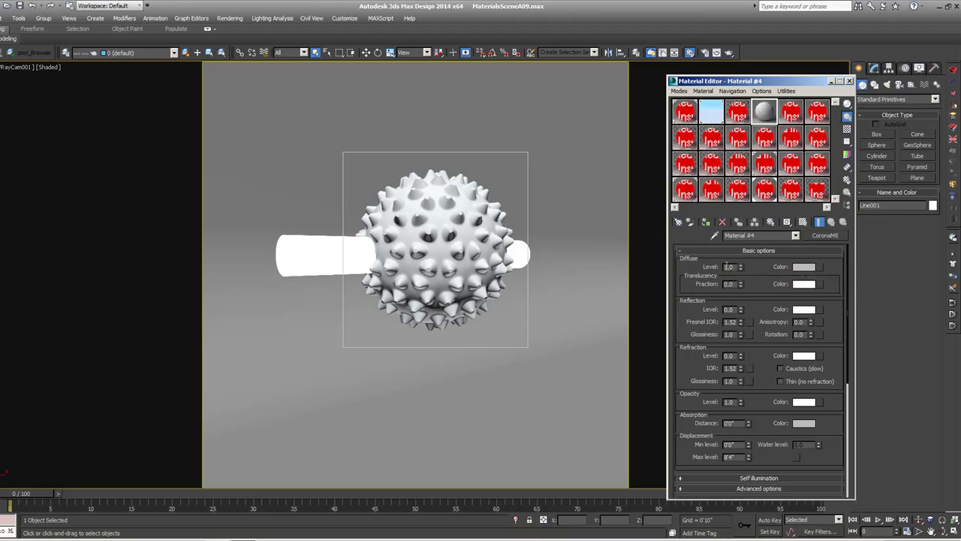
mouse_move(734, 267)
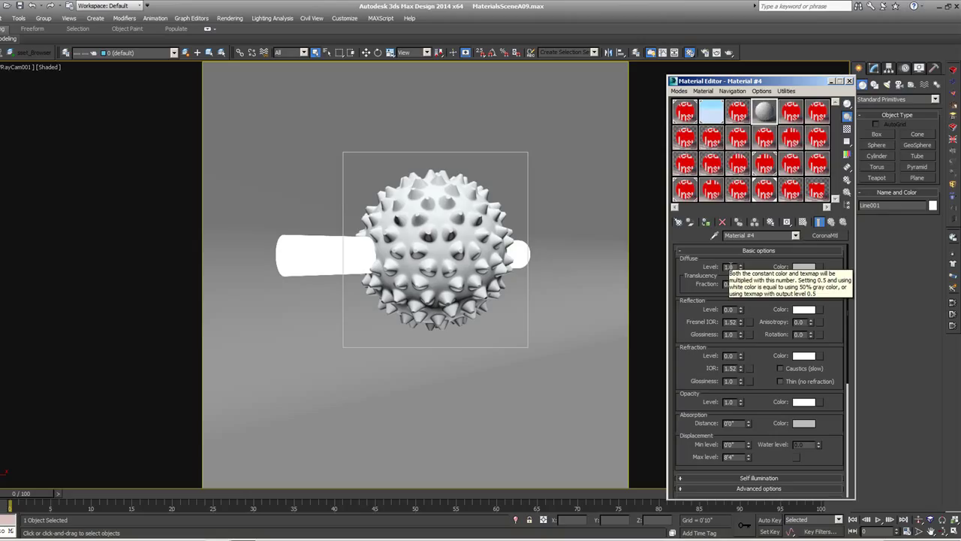
mouse_move(760, 268)
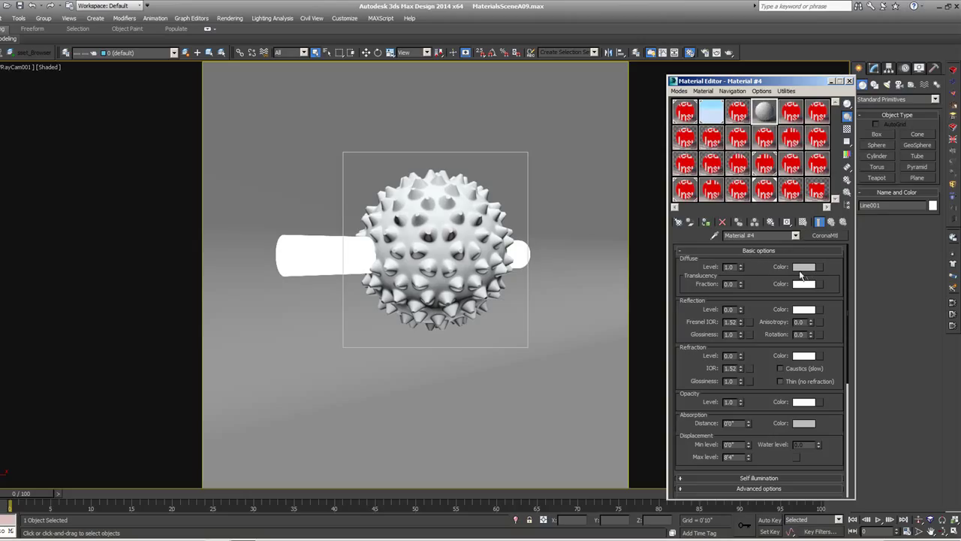
mouse_move(820, 271)
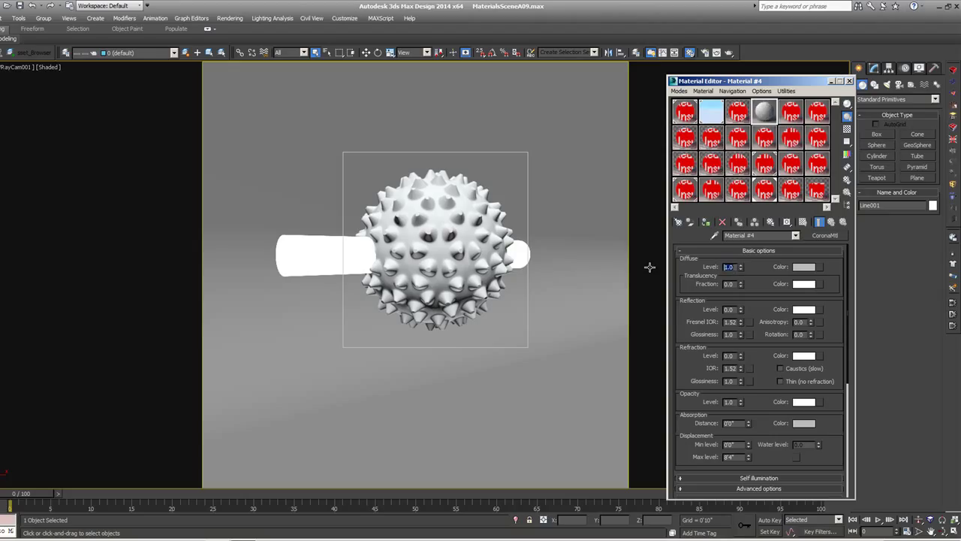
text(50)
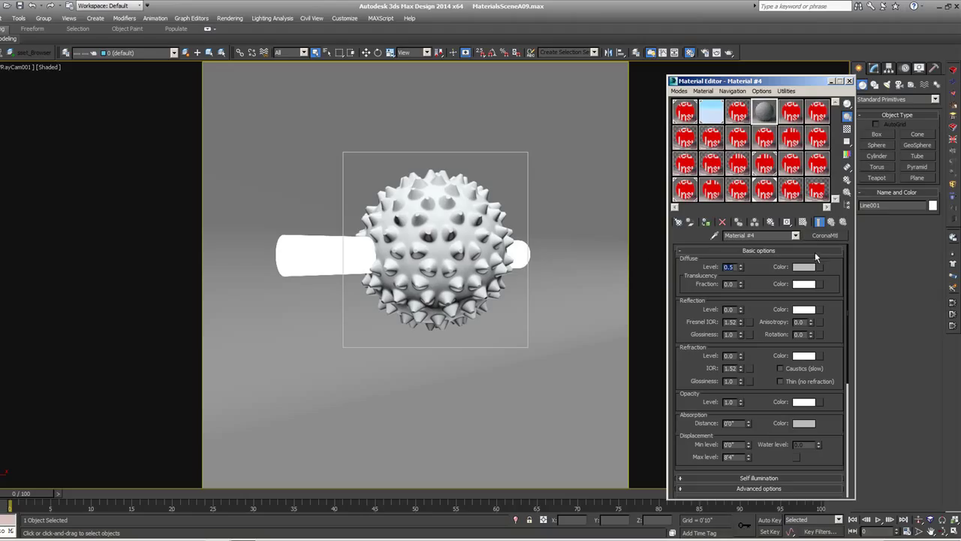
mouse_move(808, 269)
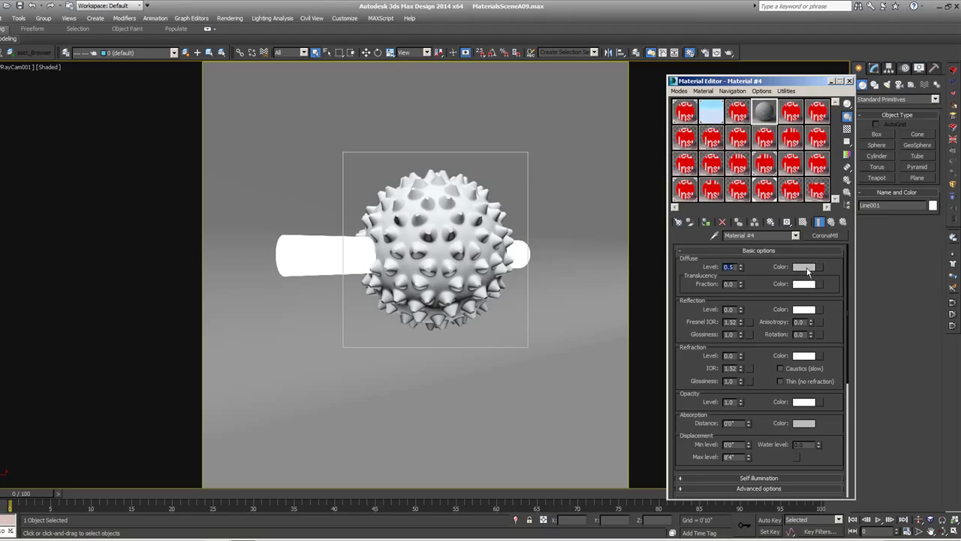
click(805, 267)
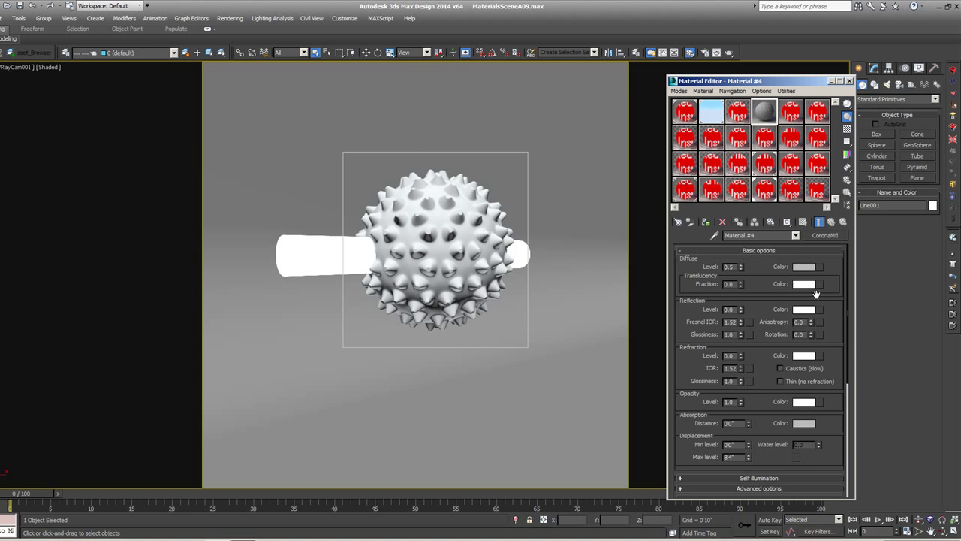
mouse_move(718, 268)
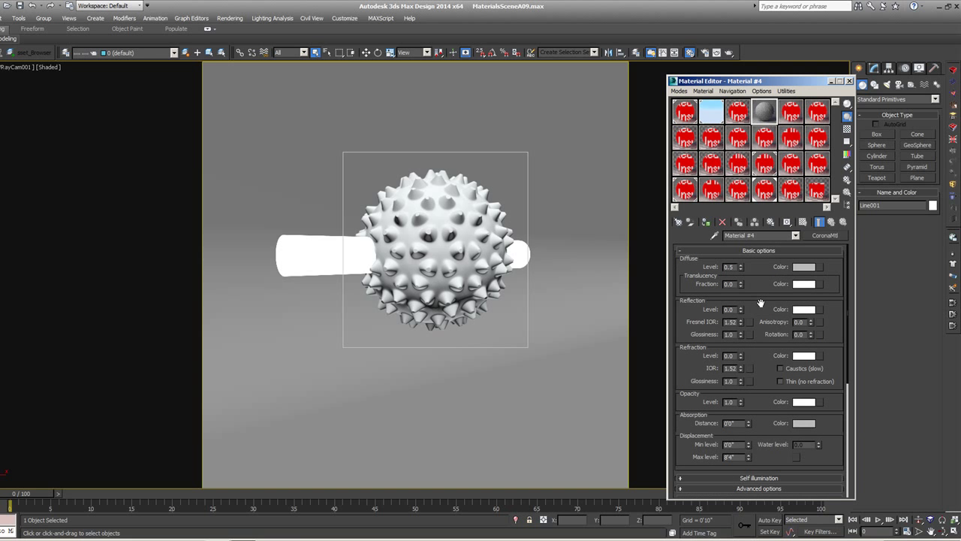
mouse_move(733, 192)
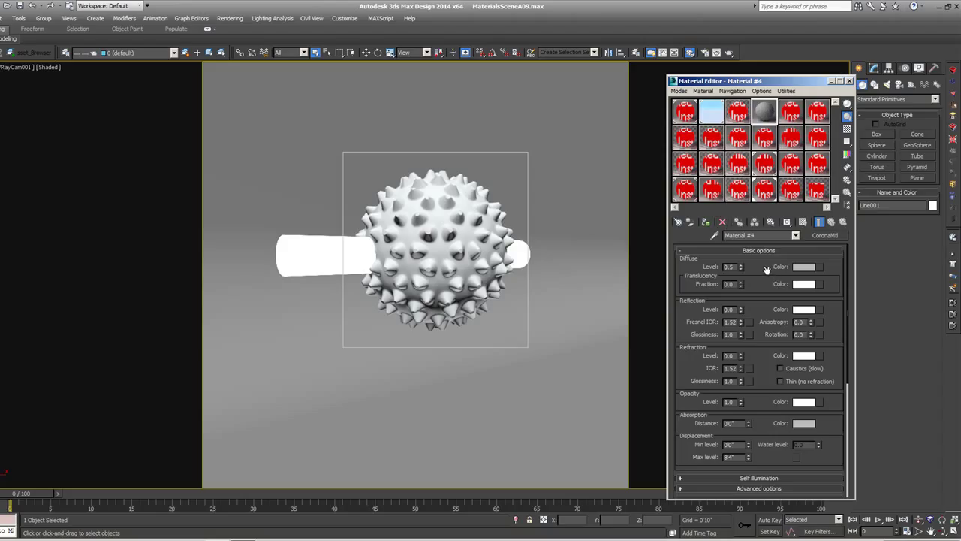
mouse_move(769, 268)
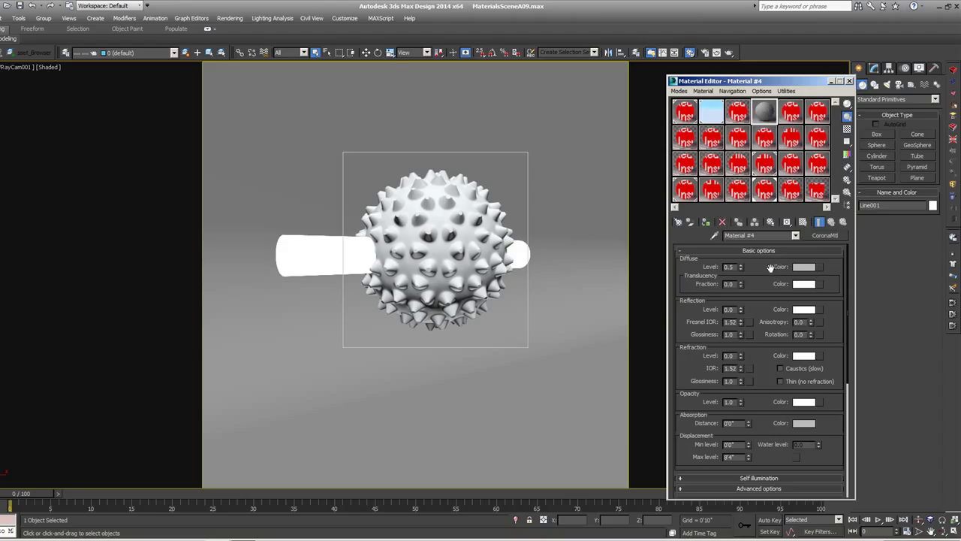
- Darken the diffuse colour to a deep gold-brown, with diffuse level 1.0
click(805, 268)
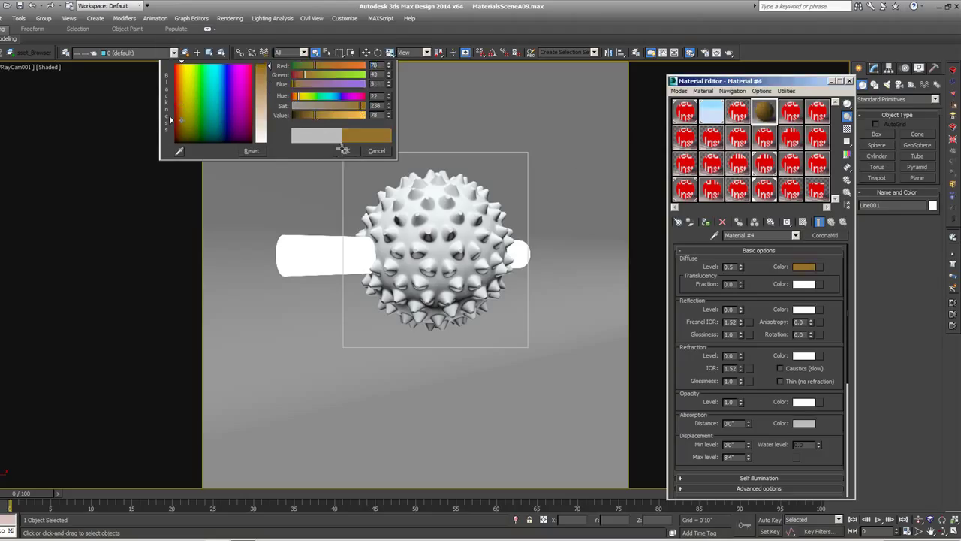
click(342, 150)
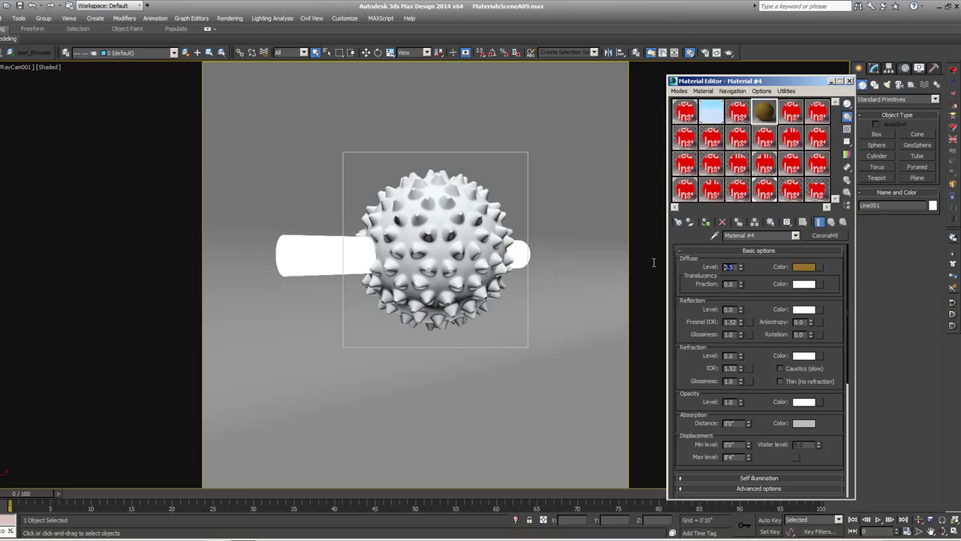
text(1.0)
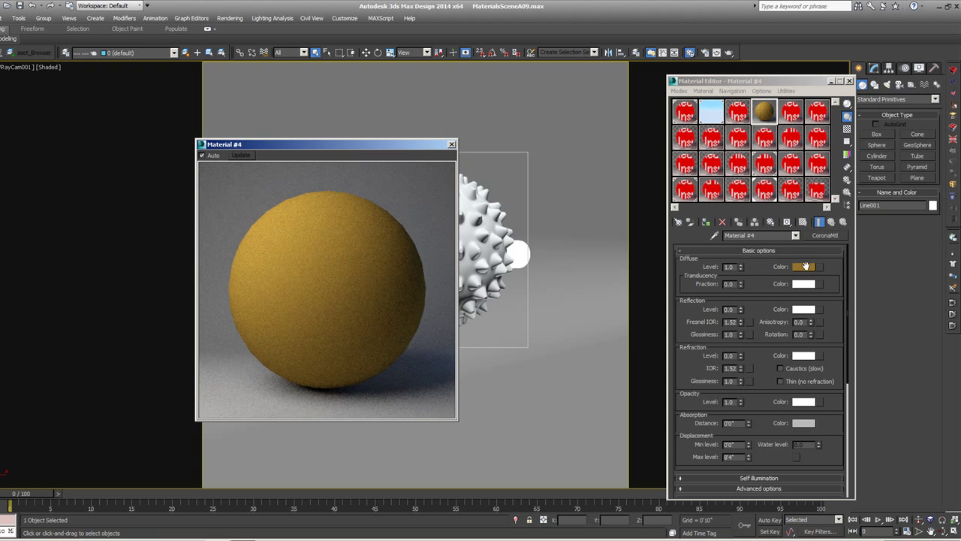
click(805, 268)
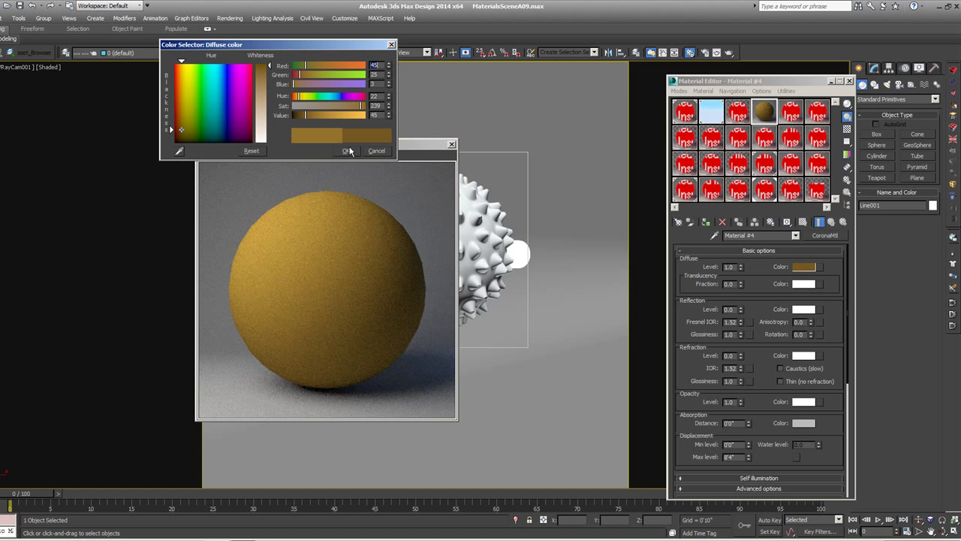
click(347, 150)
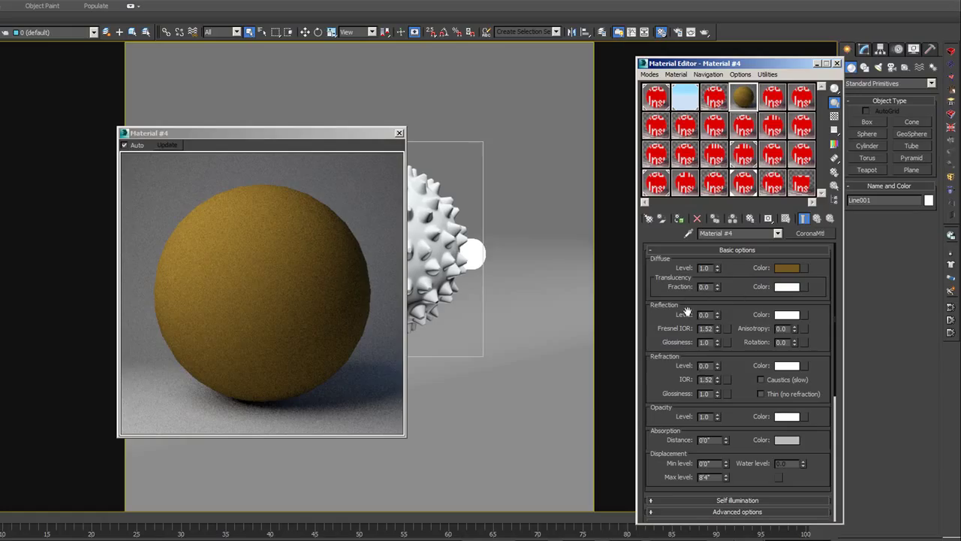
mouse_move(706, 314)
text(1)
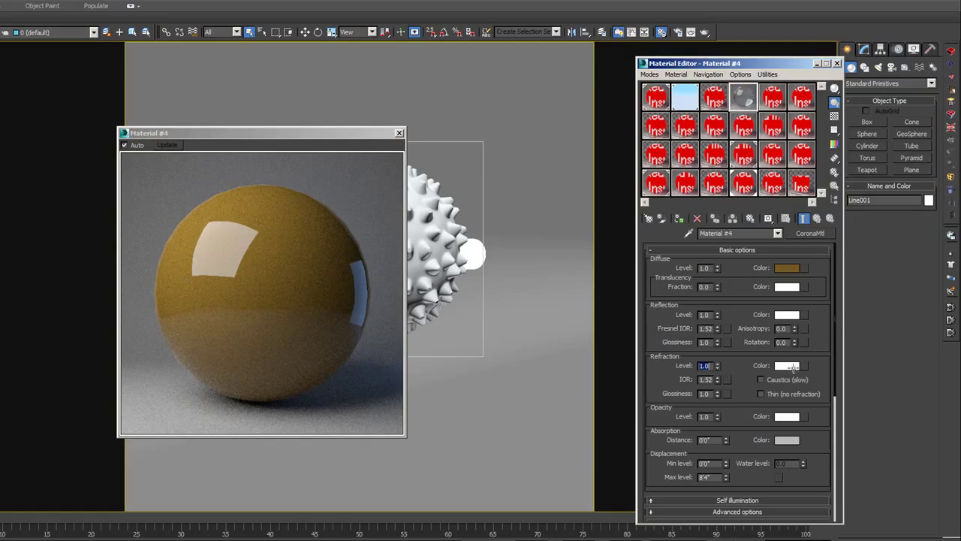
mouse_move(319, 273)
text(0)
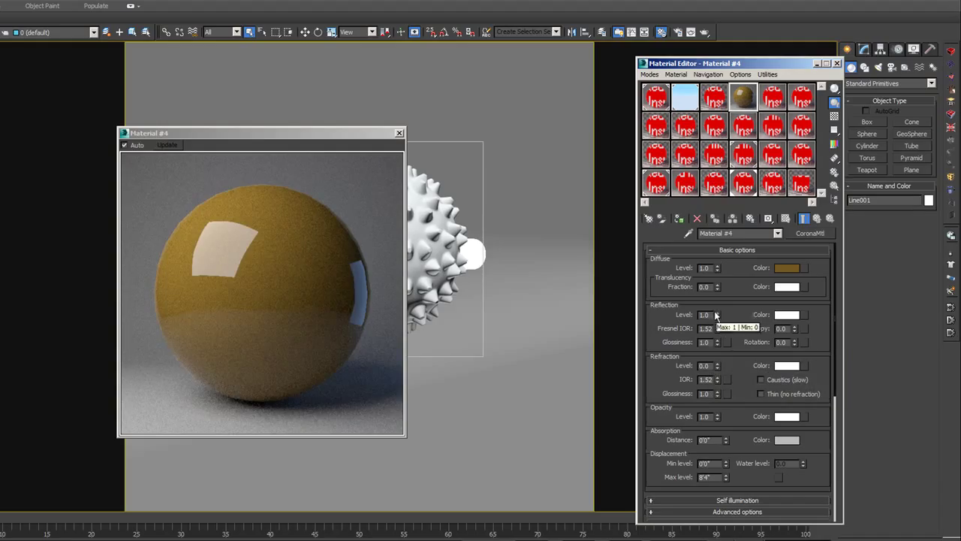
- Choose a warm yellow in the Reflection Color Selector for the glossy gold sphere
click(787, 315)
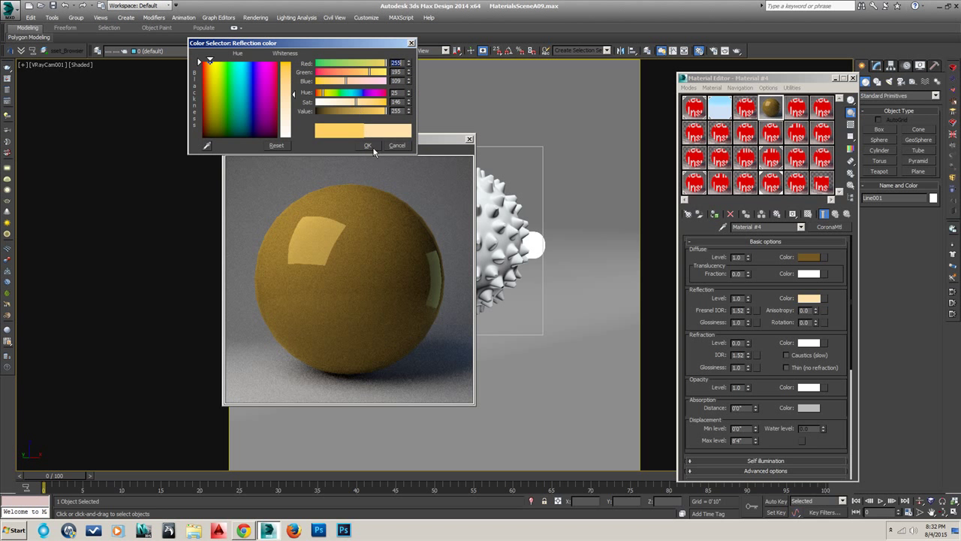
- Confirm the yellow reflection colour with OK in the Color Selector
click(367, 144)
text(5)
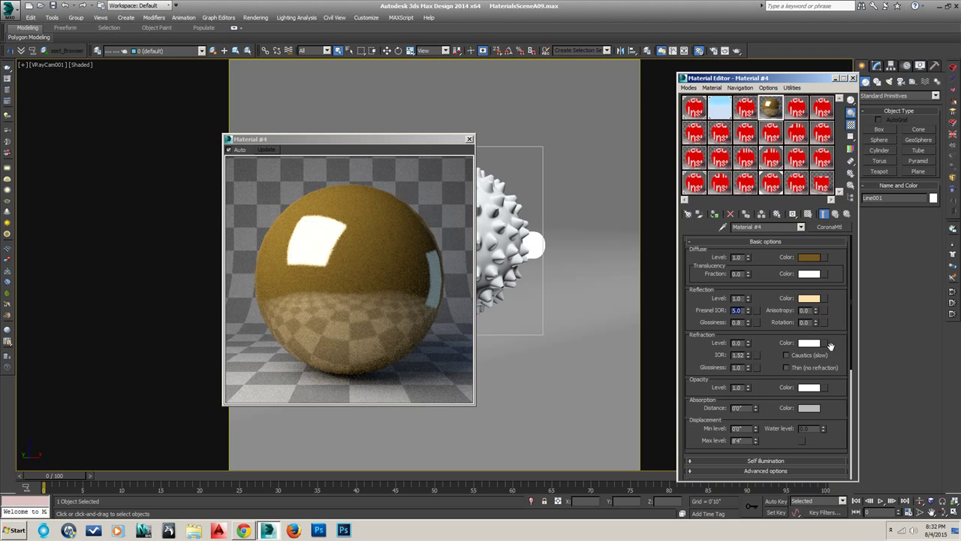
scroll(down, 3)
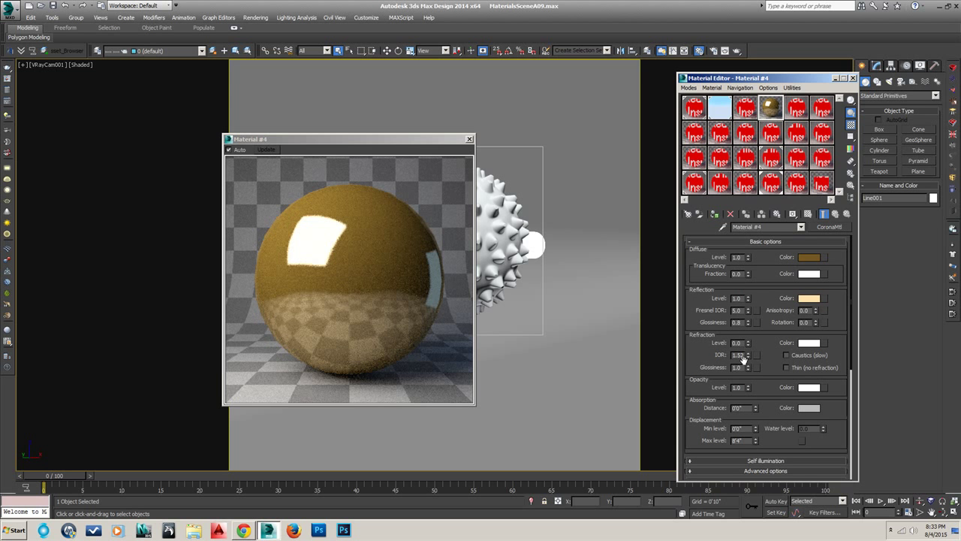
scroll(down, 3)
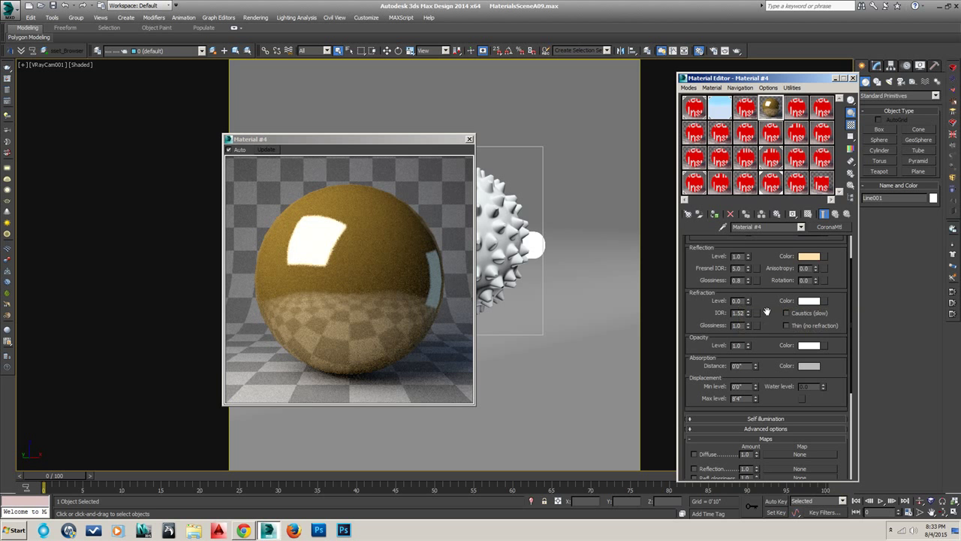
scroll(down, 3)
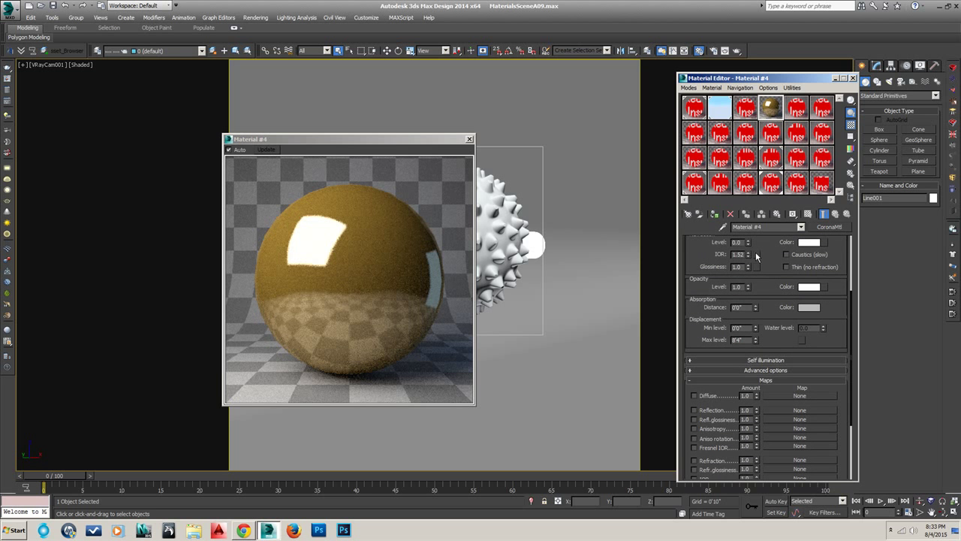
mouse_move(755, 281)
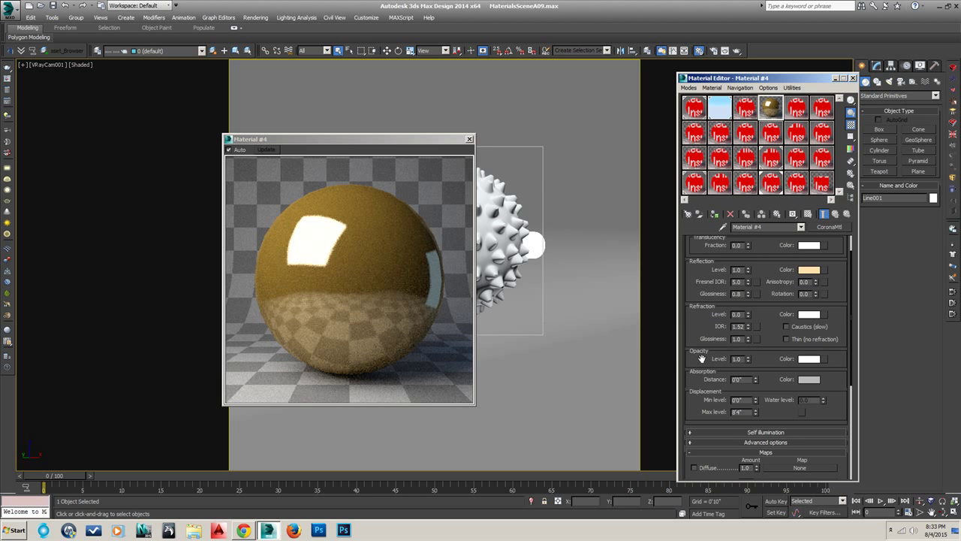
scroll(down, 3)
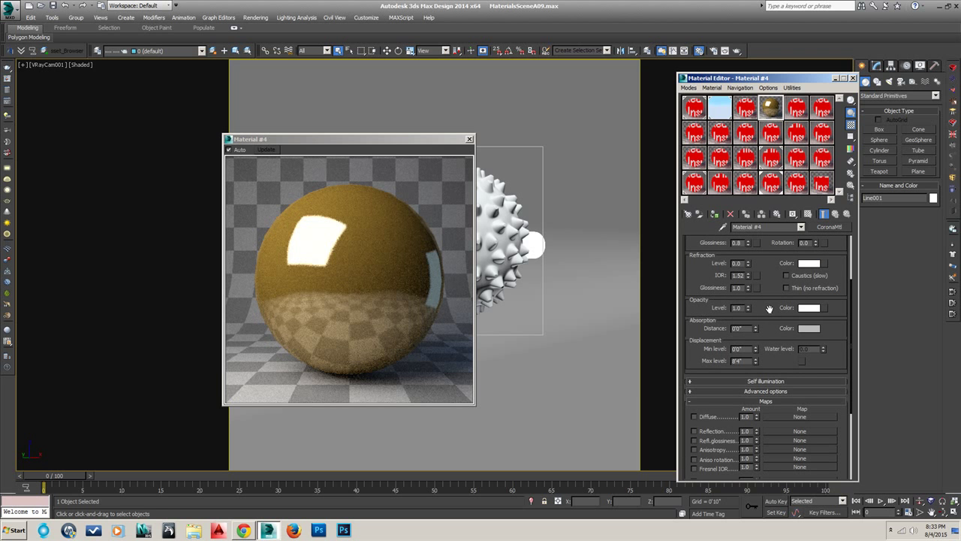
mouse_move(752, 307)
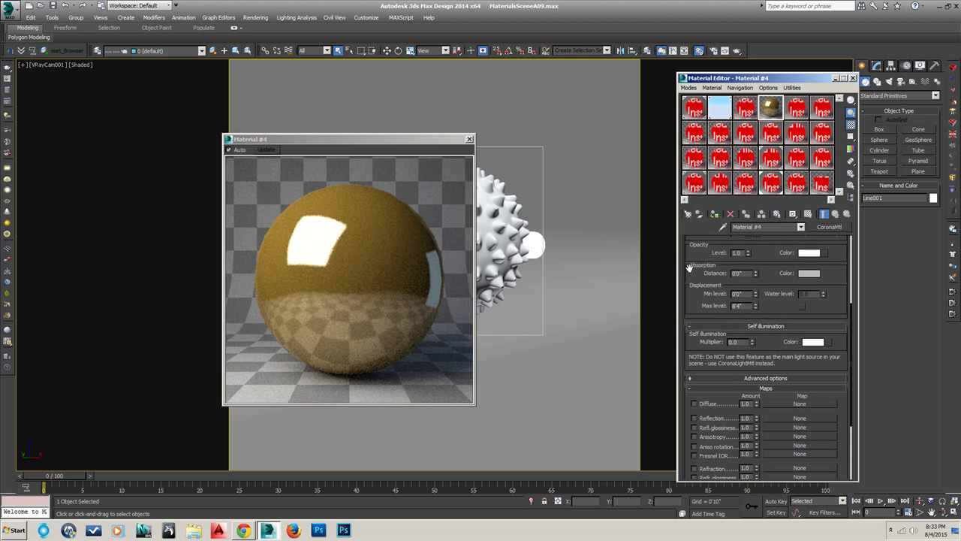
scroll(down, 3)
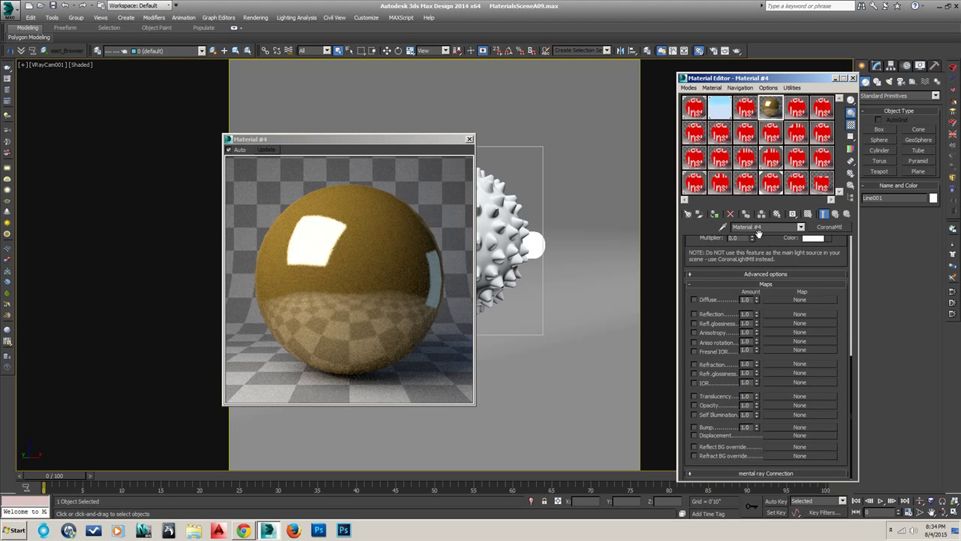
mouse_move(697, 440)
text(0.6)
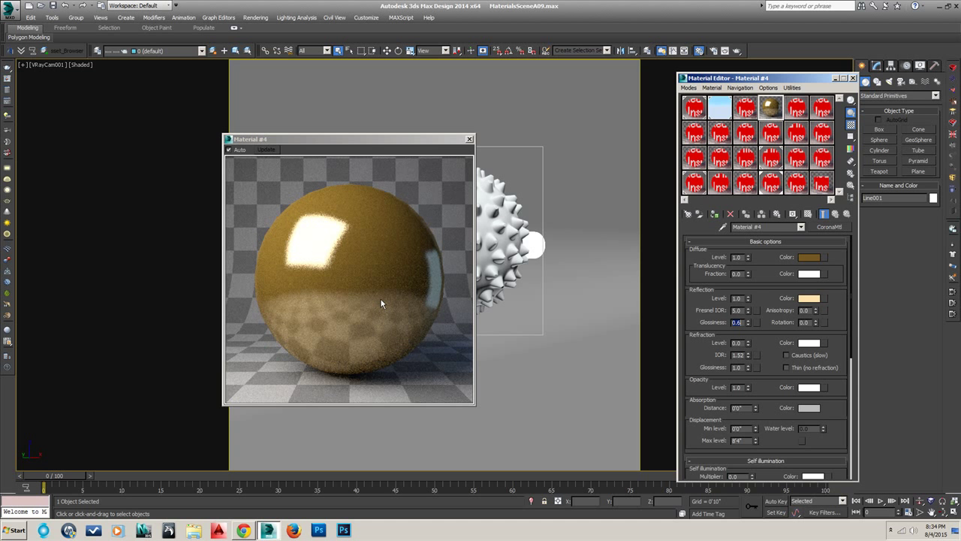
mouse_move(297, 285)
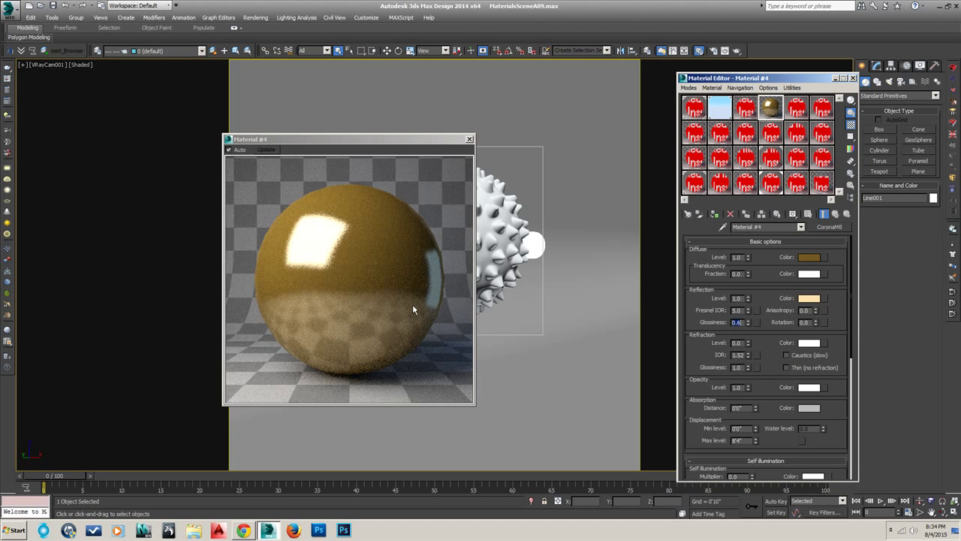
mouse_move(421, 291)
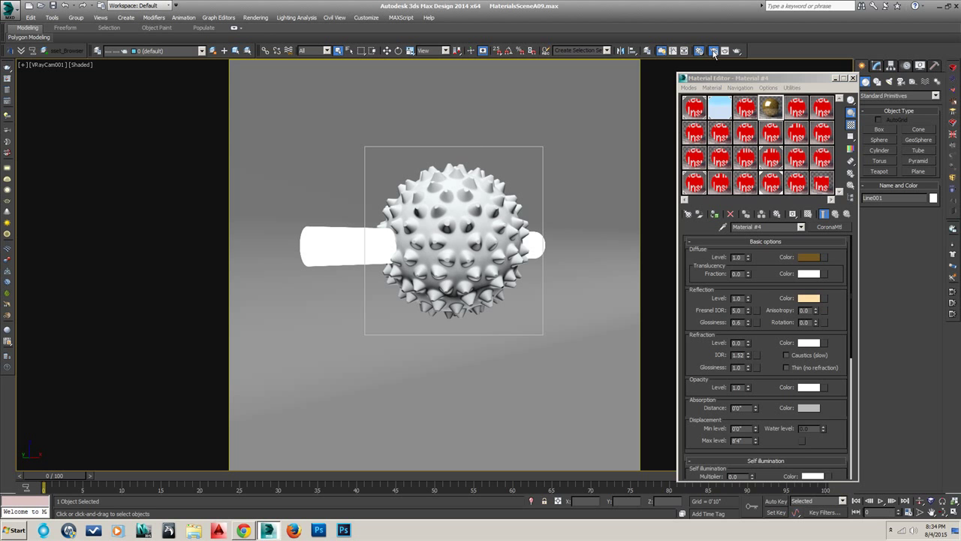
- Bring up Render Setup after softening the reflection glossiness
click(712, 51)
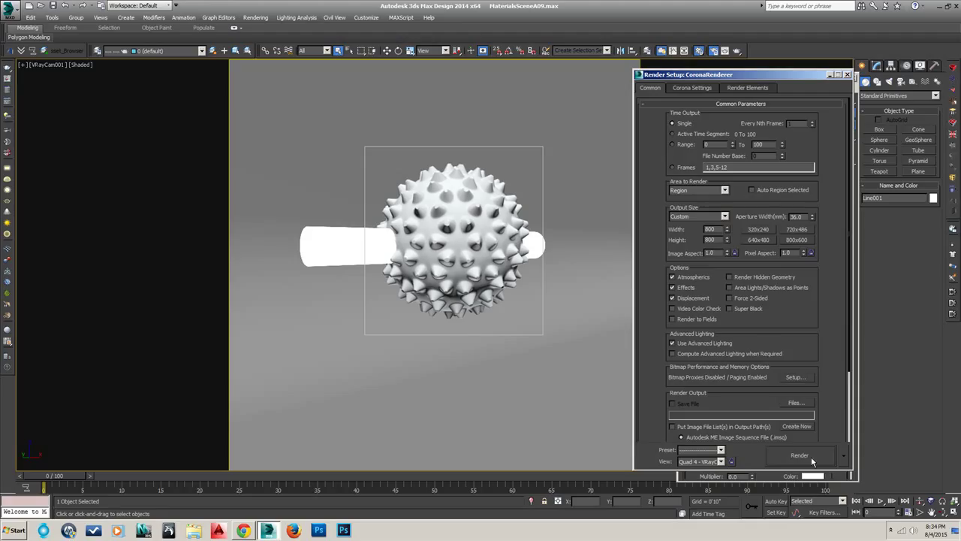
mouse_move(760, 311)
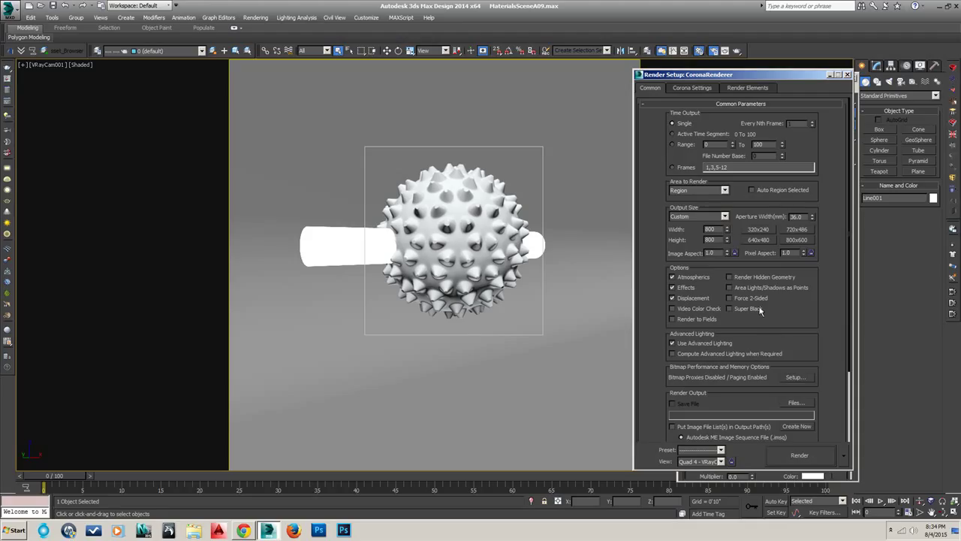